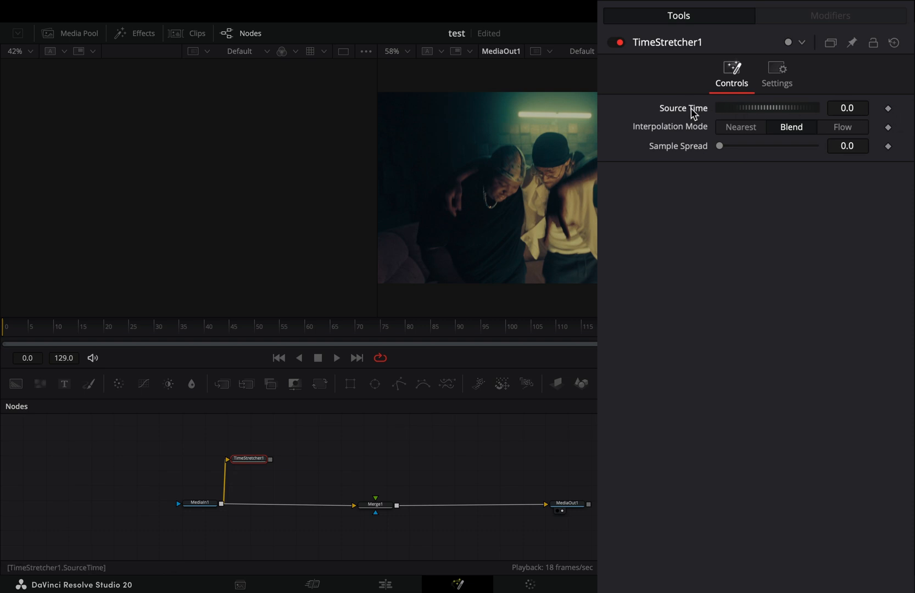
Step: Drive TimeStretcher1 Source Time with the expression time-2 for a two-frame delay
right_click(693, 108)
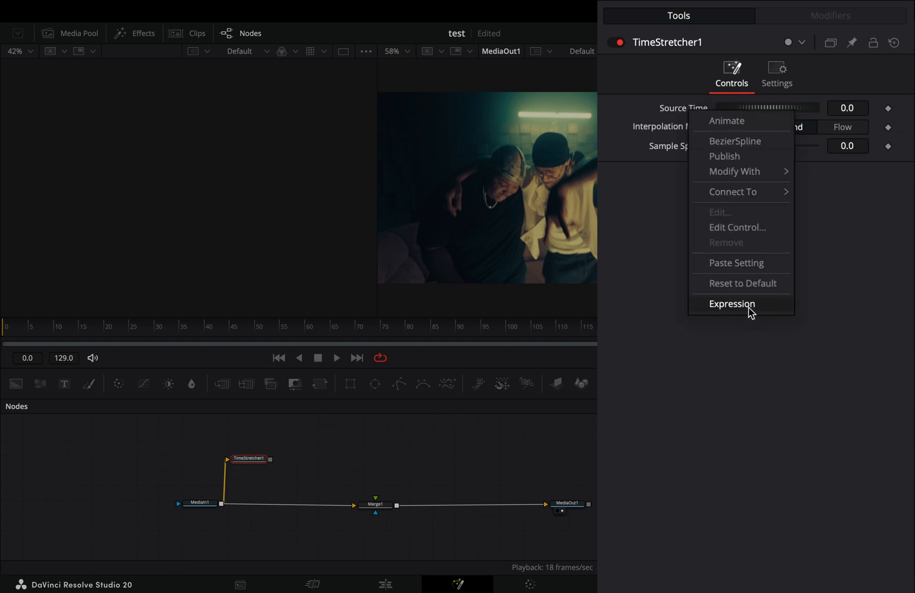
left_click(732, 304)
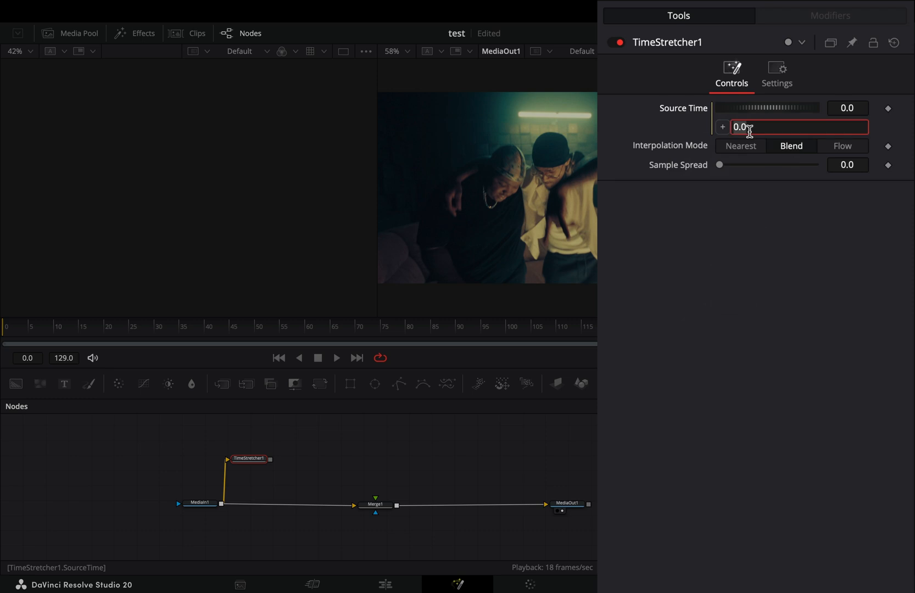
type("time-2")
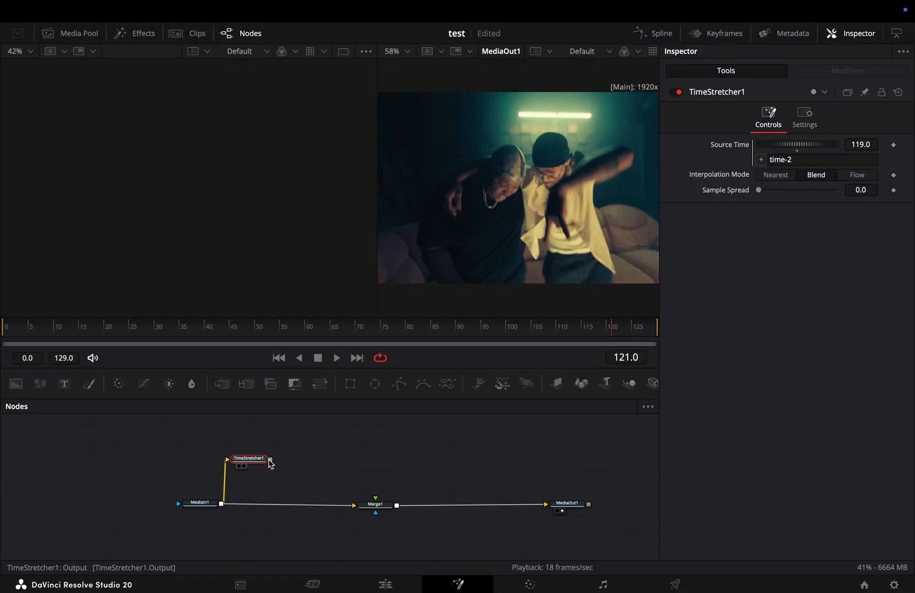
Step: Feed the TimeStretcher1 delayed copy and MediaIn1 into a new Merge2 node
left_click_drag(269, 459, 376, 503)
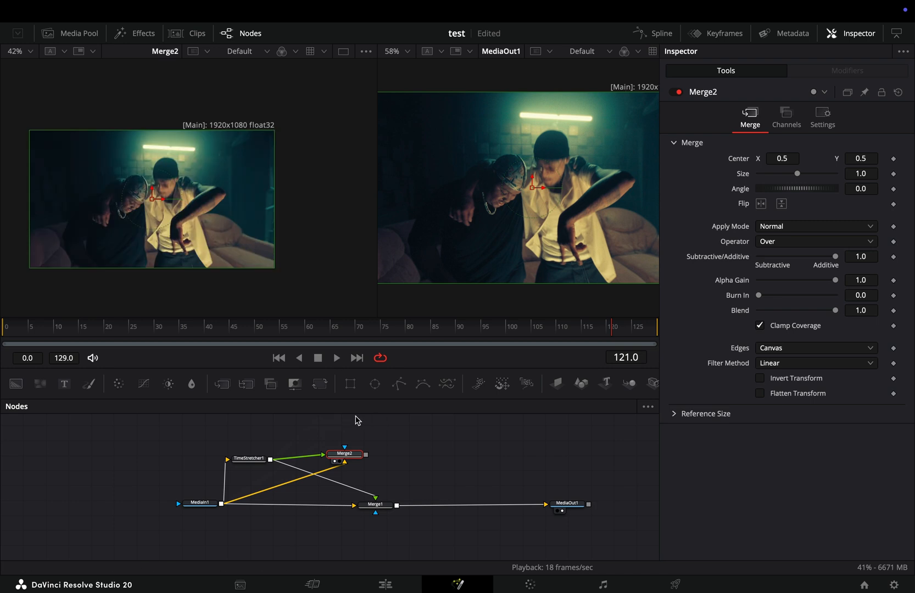
Step: Add Bitmap1 after Merge2 with its Channel set to Luminance
left_click(815, 226)
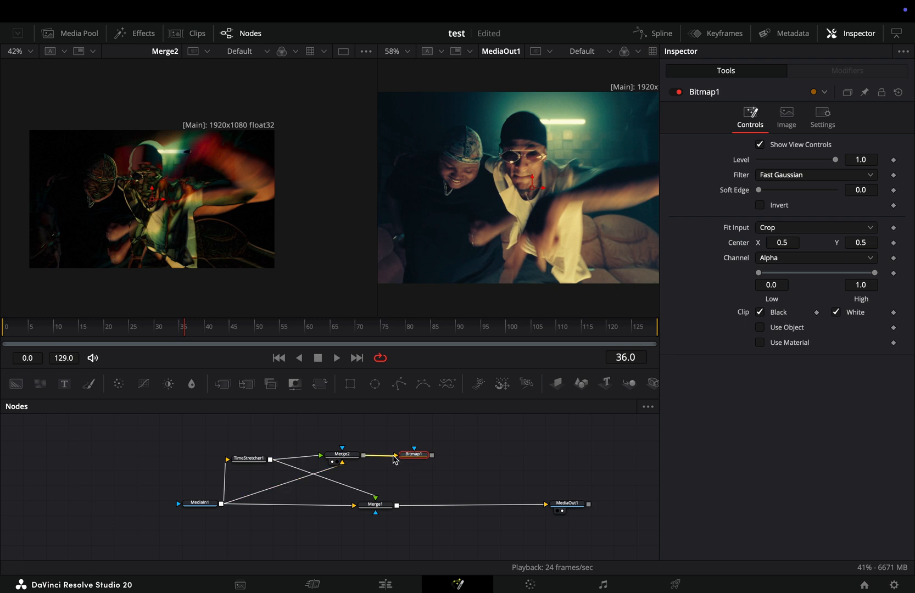
left_click(415, 455)
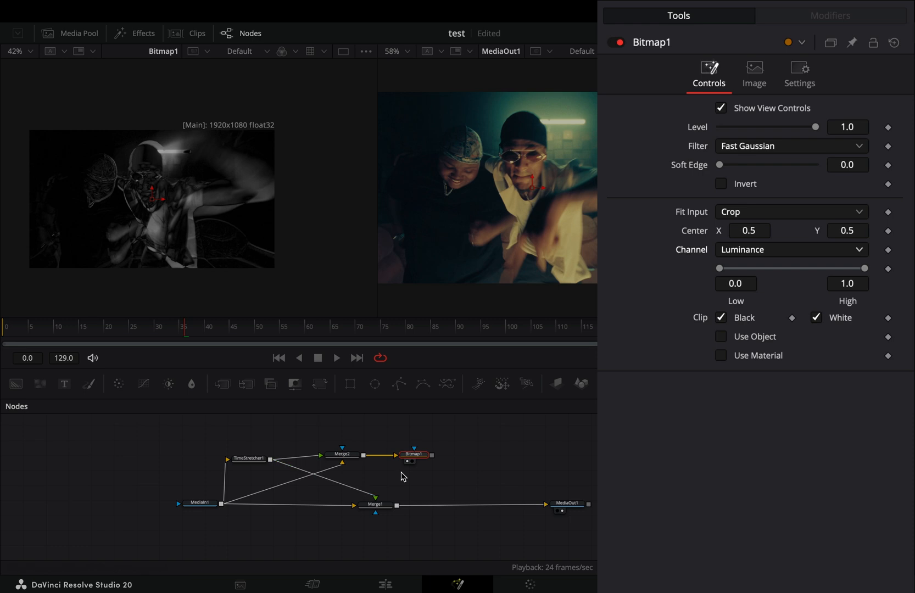
Step: Insert SoftGlow1 after Merge1 and mask it with the Bitmap1 luminance matte
left_click(376, 504)
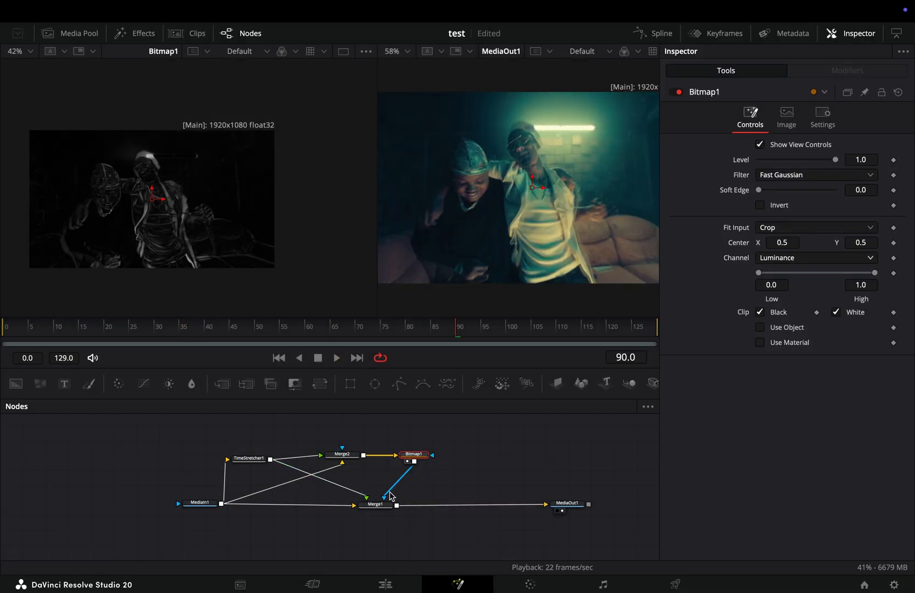
type("soft")
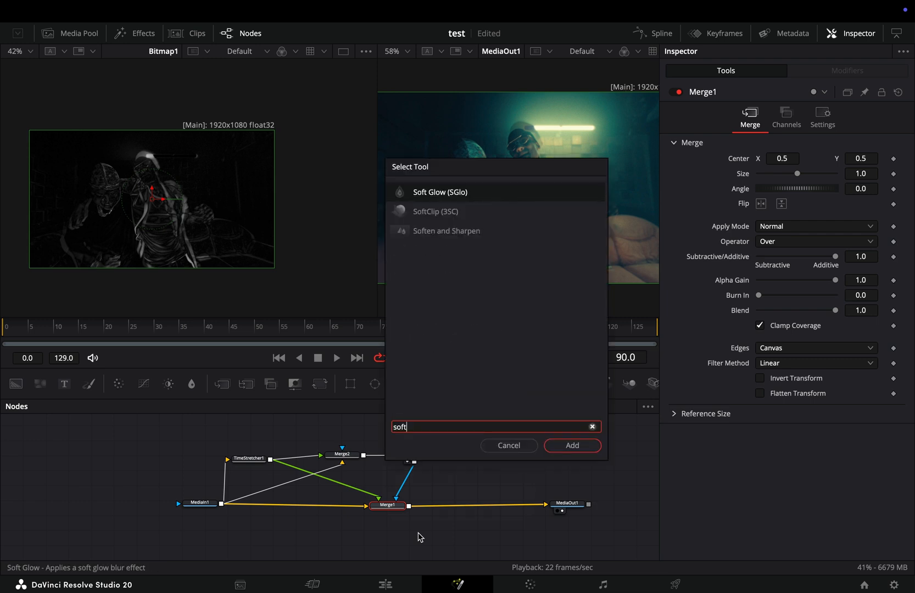
left_click(571, 445)
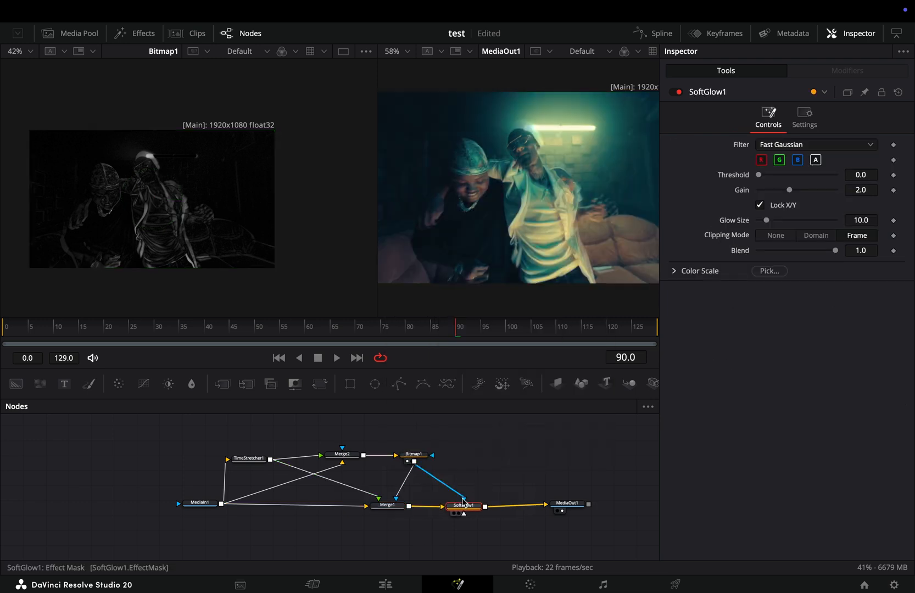
Step: Raise SoftGlow1 gain to 5 and glow size to about 41
left_click_drag(789, 190, 823, 190)
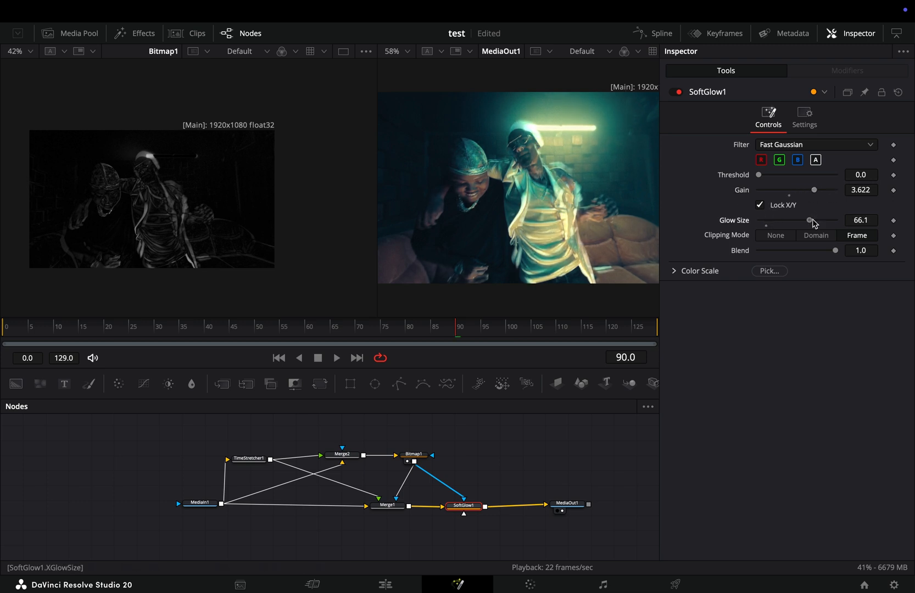
left_click_drag(810, 220, 767, 220)
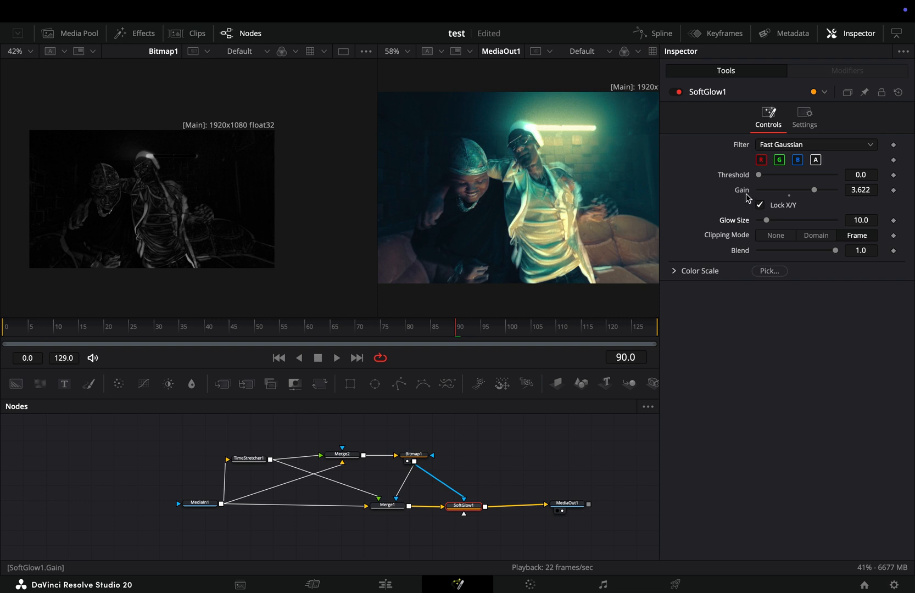
left_click_drag(806, 190, 788, 190)
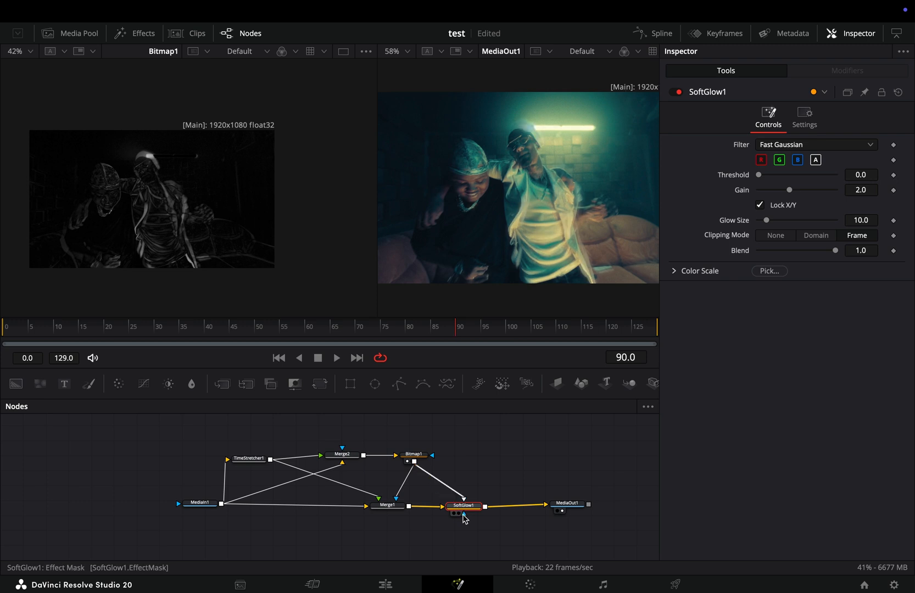
left_click_drag(788, 190, 813, 190)
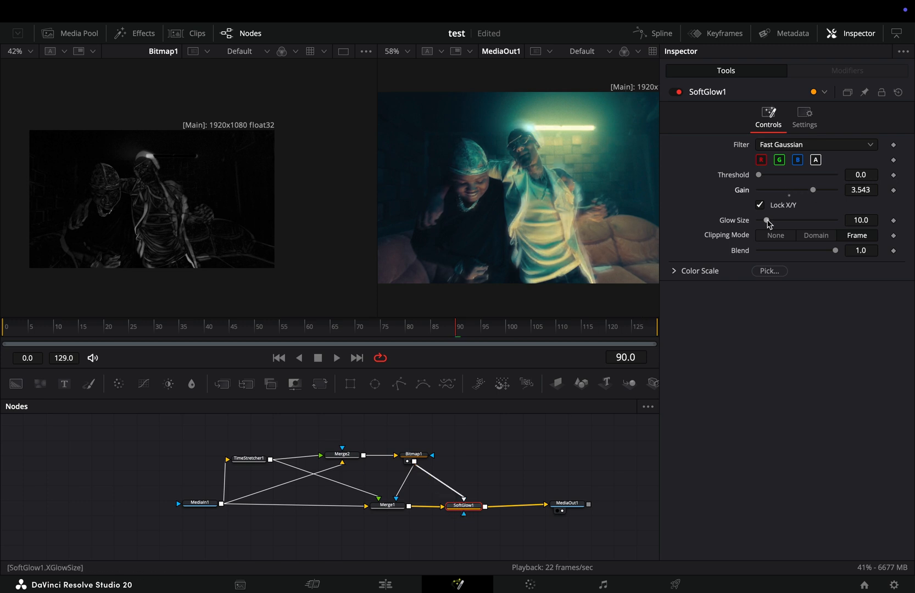
left_click_drag(766, 220, 797, 220)
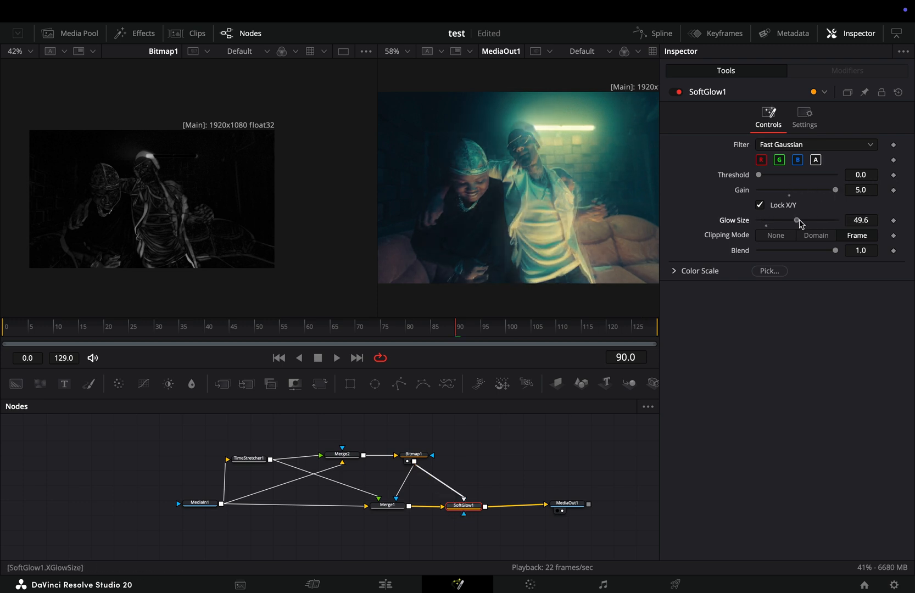
Step: Tint the glow red-orange with Color Scale red 2, green 0, blue 0
left_click(699, 271)
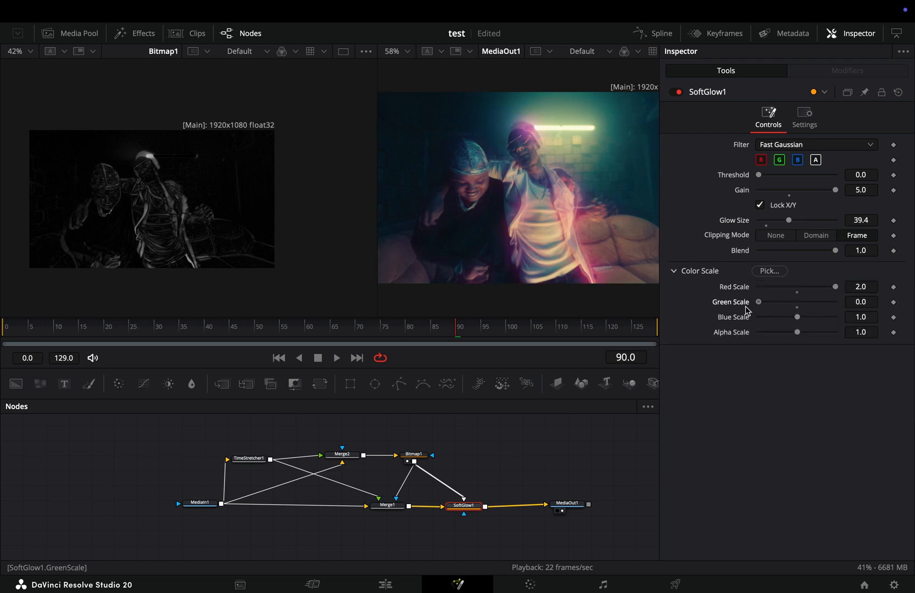
left_click_drag(789, 219, 791, 220)
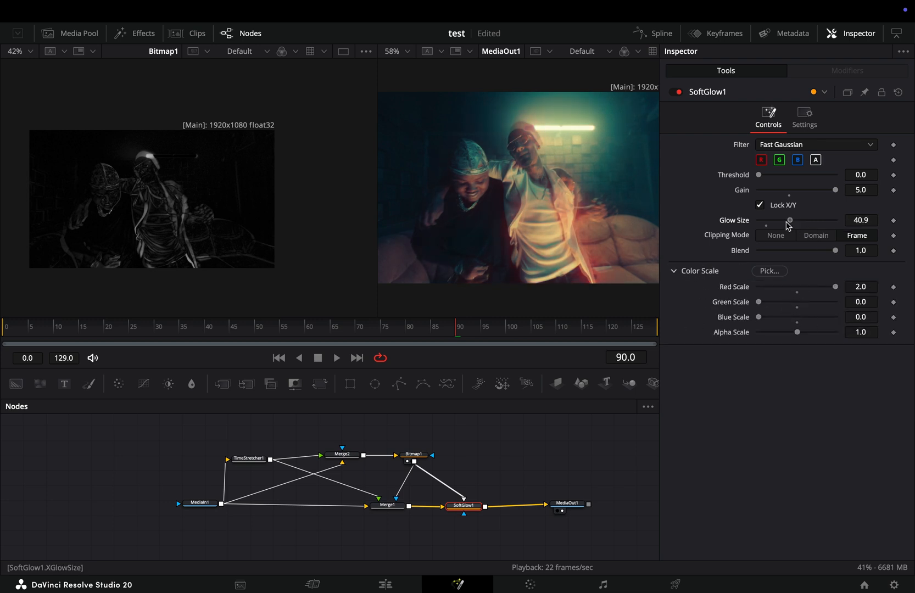